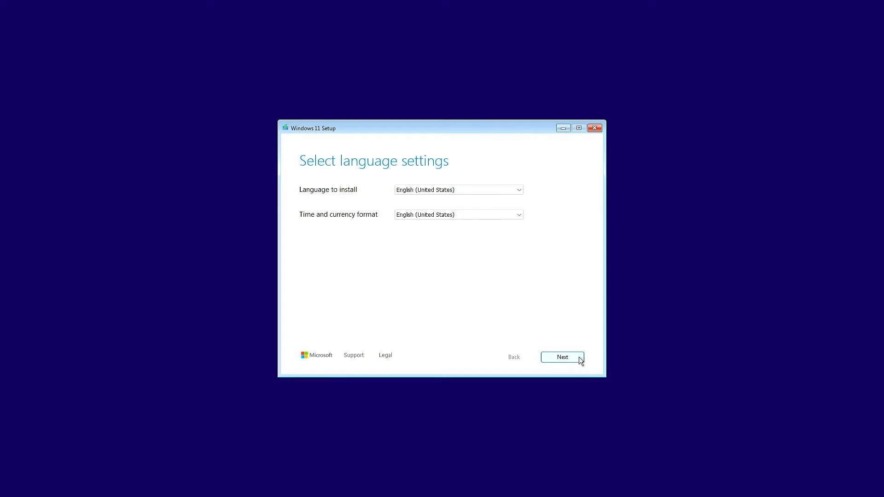
- Accept English settings and license, agree to delete everything, and install Windows 11 onto Disk 0 Partition 3
click(561, 357)
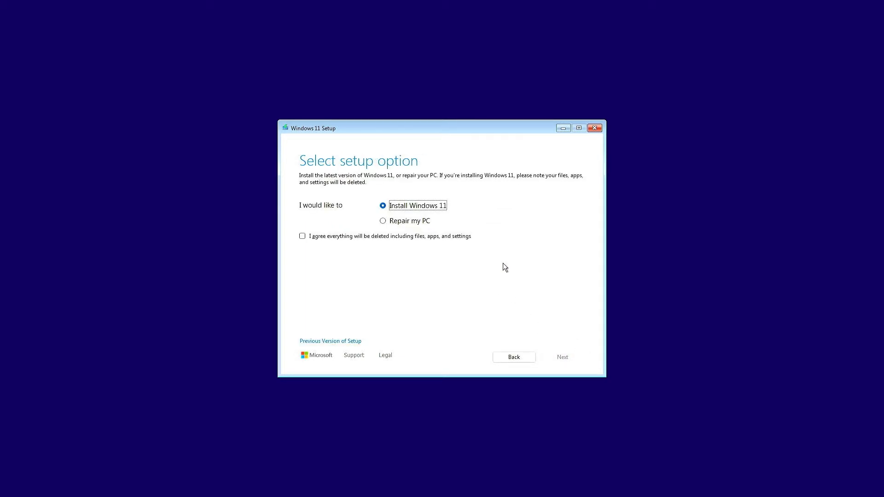
click(302, 235)
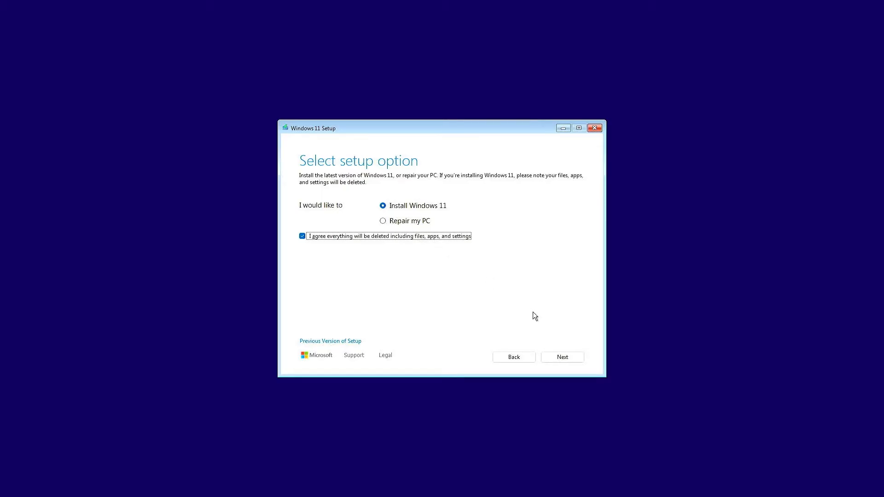
click(562, 357)
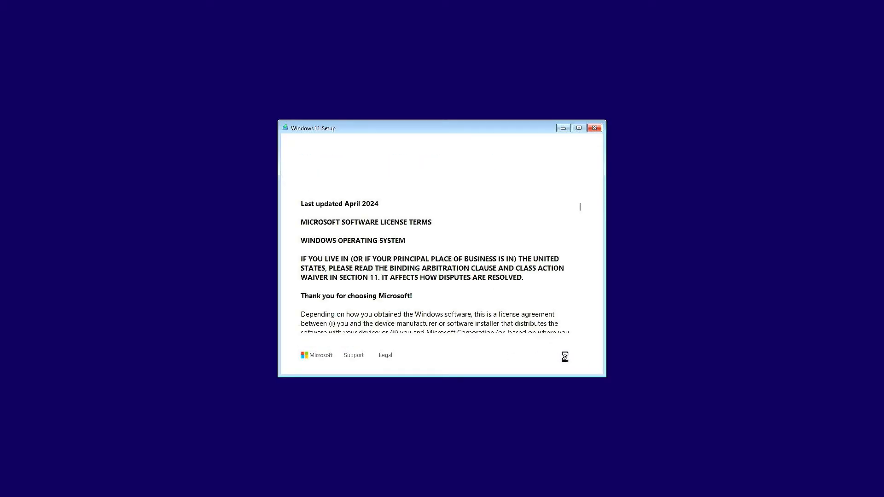
click(562, 358)
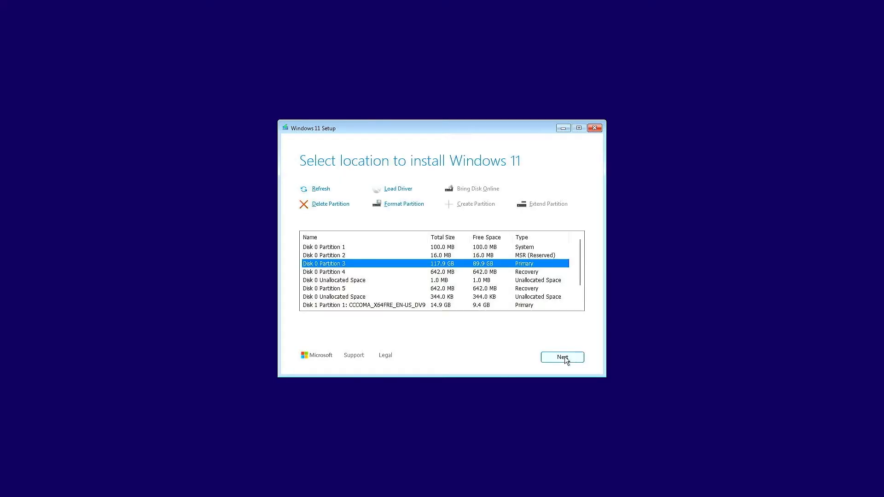
click(561, 357)
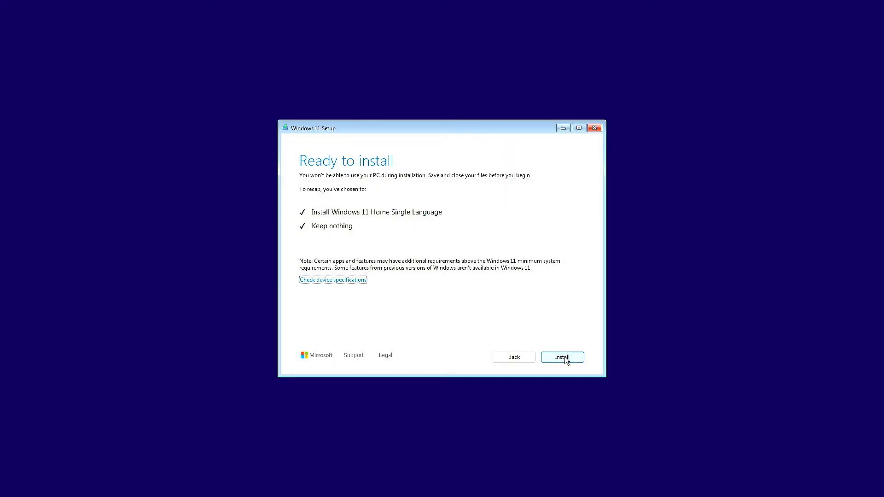
click(561, 358)
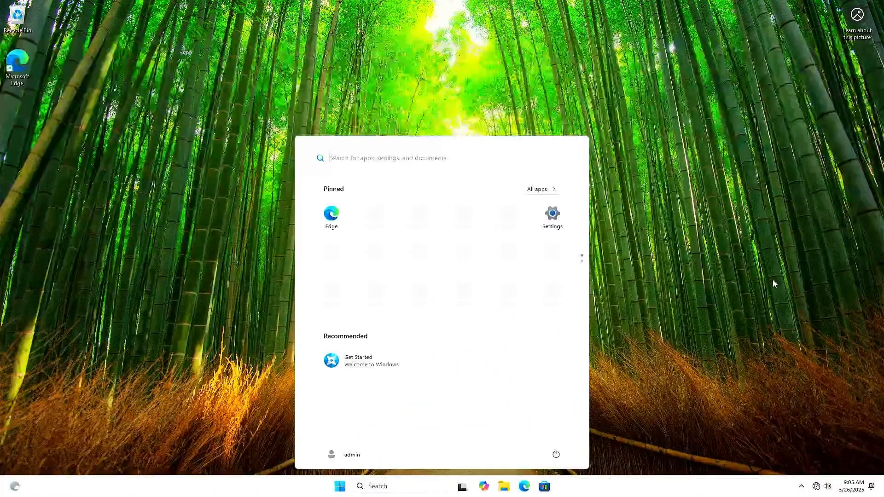
- Reach System > About confirming Windows 11 Home Single Language 24H2, build 26100.1742
click(550, 212)
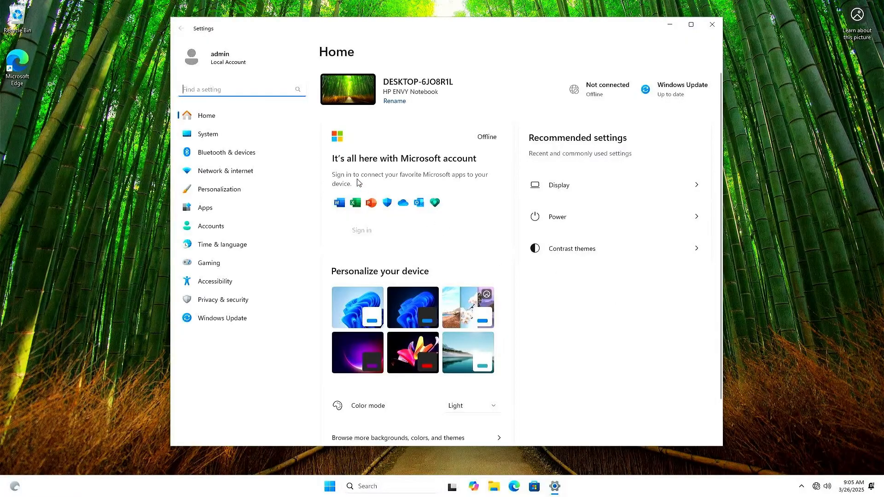
click(207, 134)
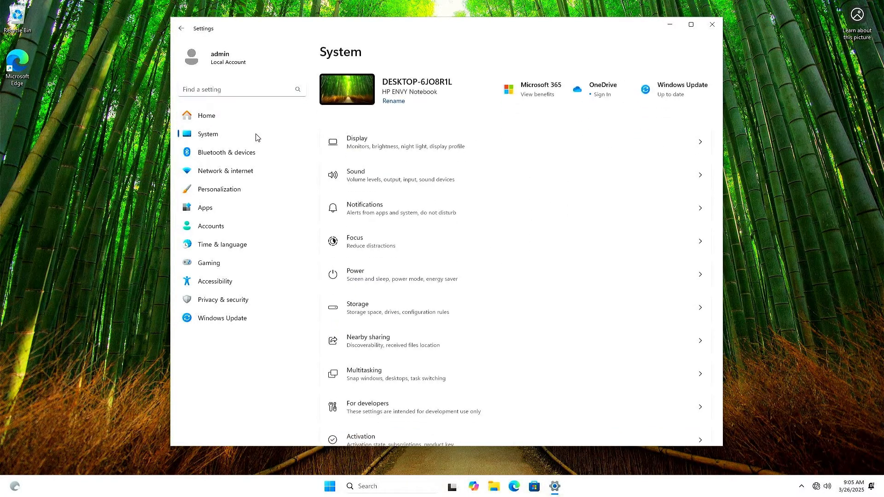
scroll(down, 3)
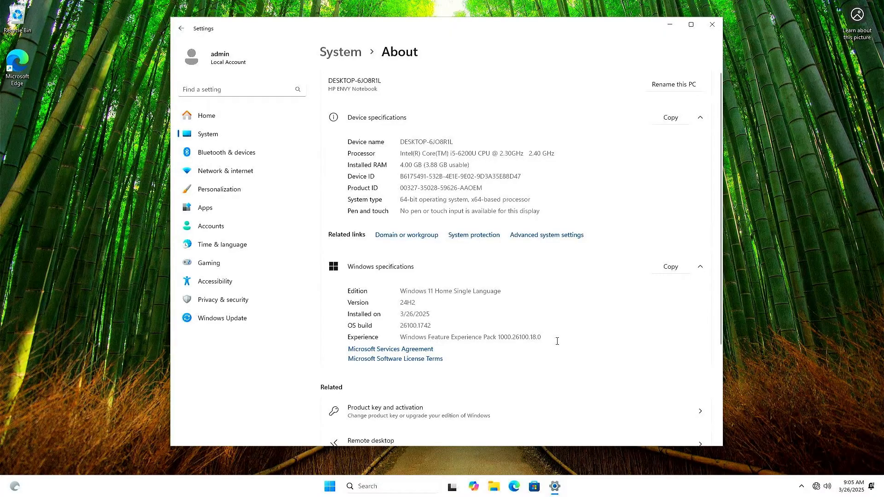
click(712, 24)
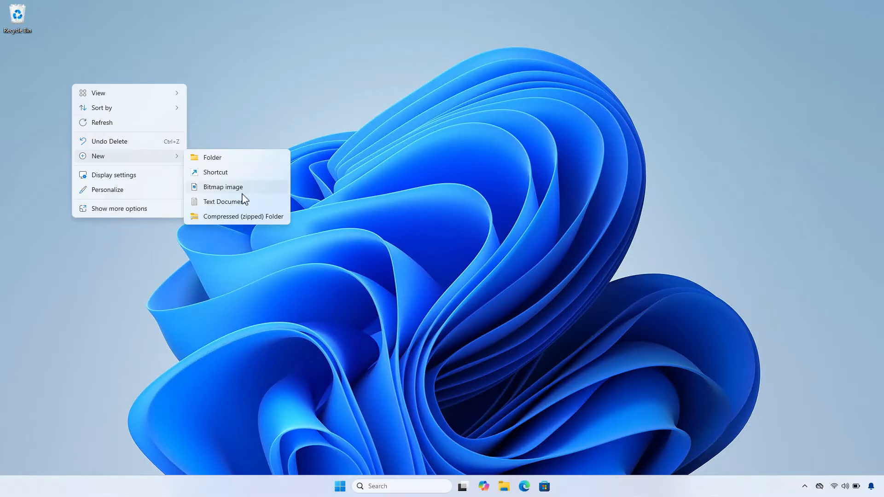
- Create a desktop text document containing [Channel] _Default and [VL] 0 and begin Save As
click(223, 201)
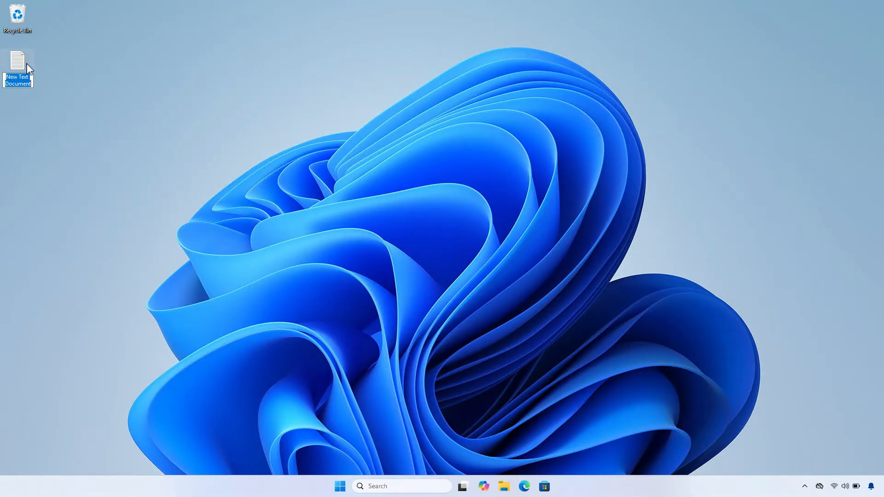
double_click(18, 68)
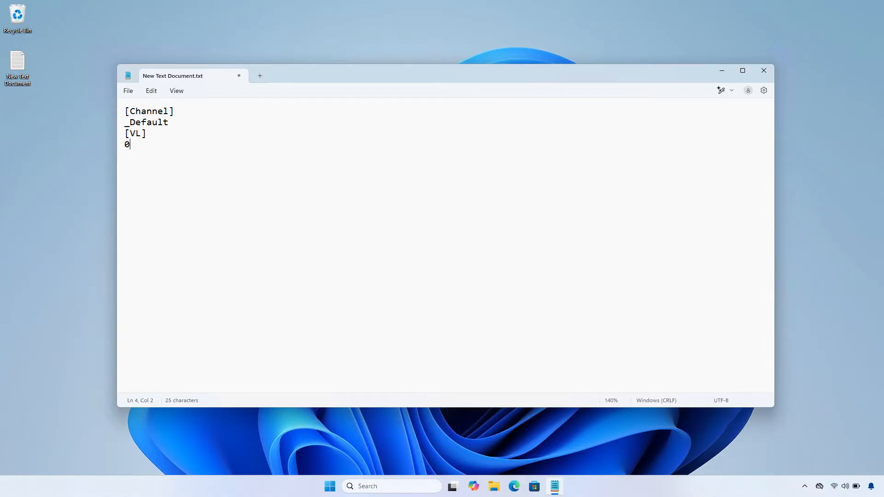
click(128, 91)
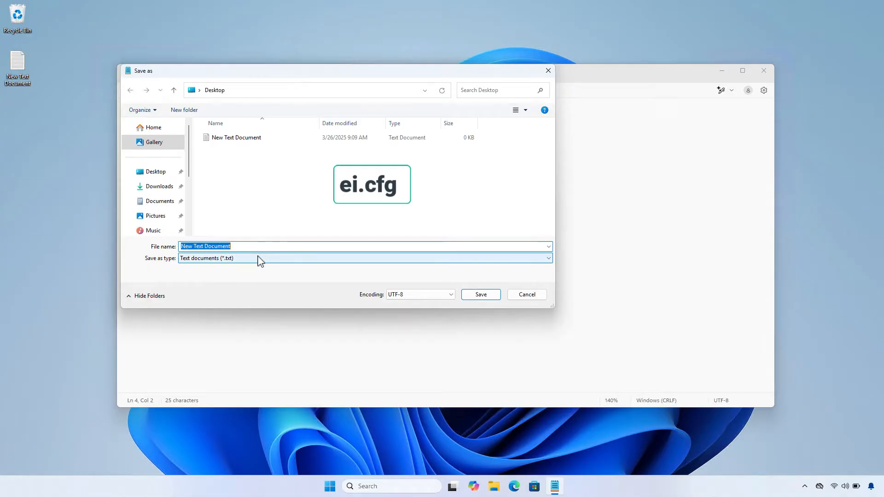
- Save the note as ei.cfg with All files type on the desktop and close Notepad
click(364, 258)
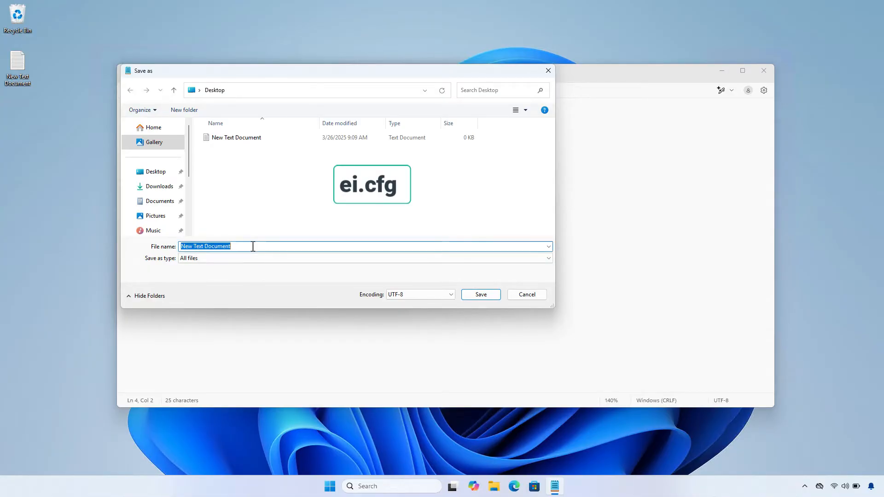
text(ei)
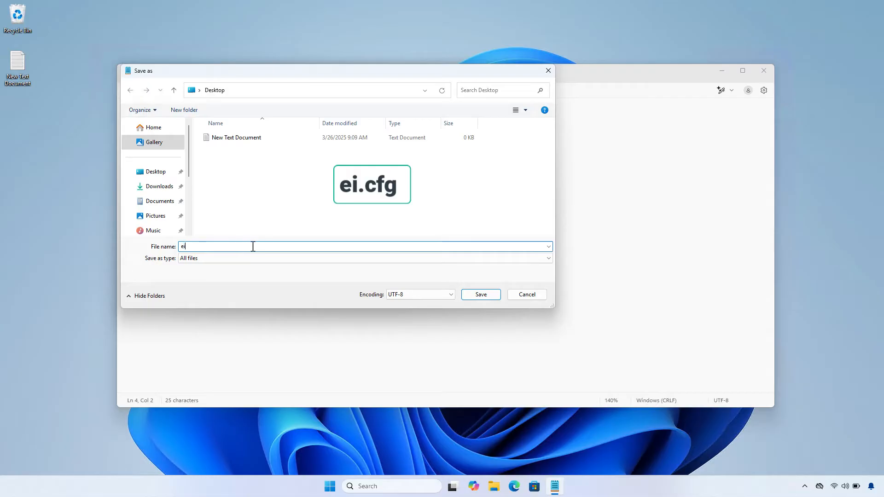
text(.cfg)
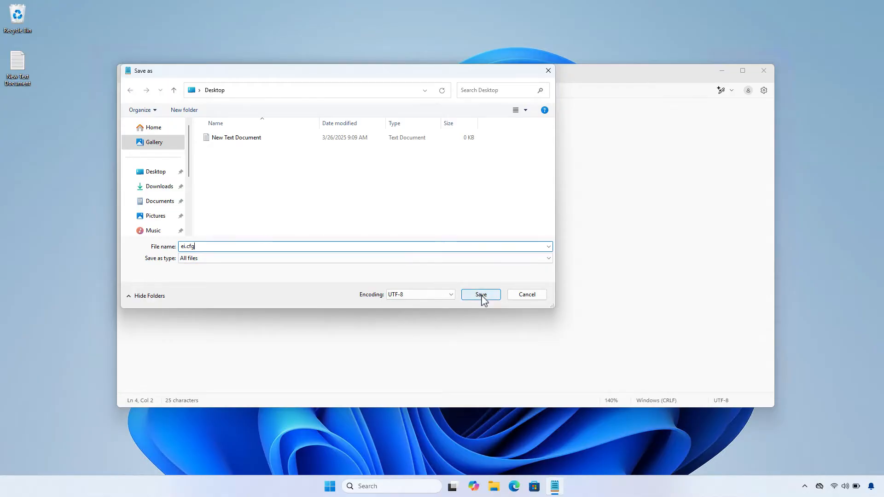
click(480, 295)
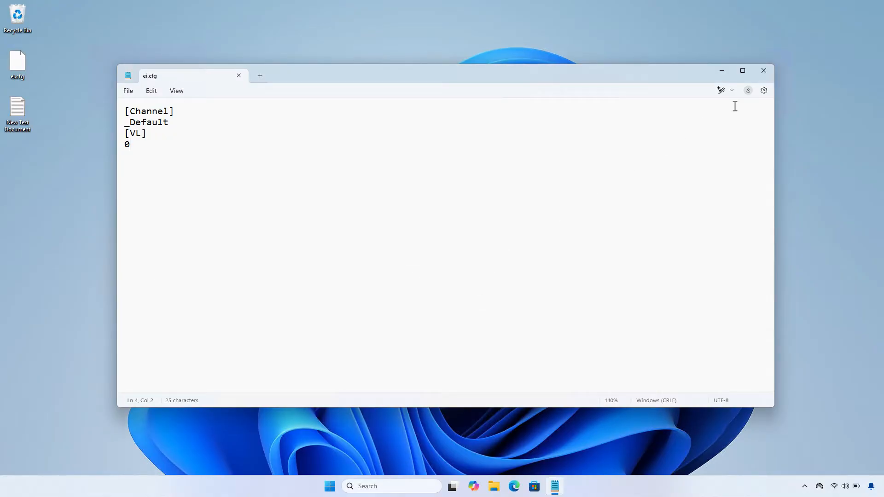
click(763, 71)
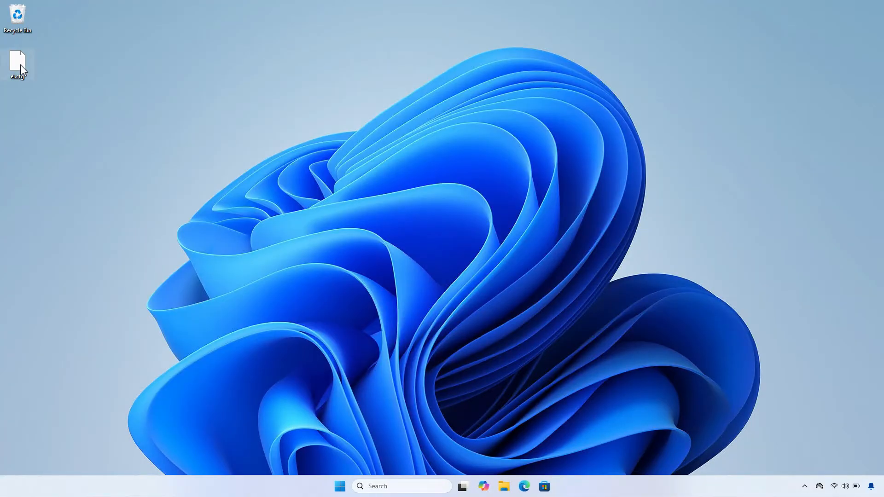
- Copy ei.cfg into the sources folder of the CCCOMA_X64FRE (E:) installation drive and close File Explorer
right_click(17, 61)
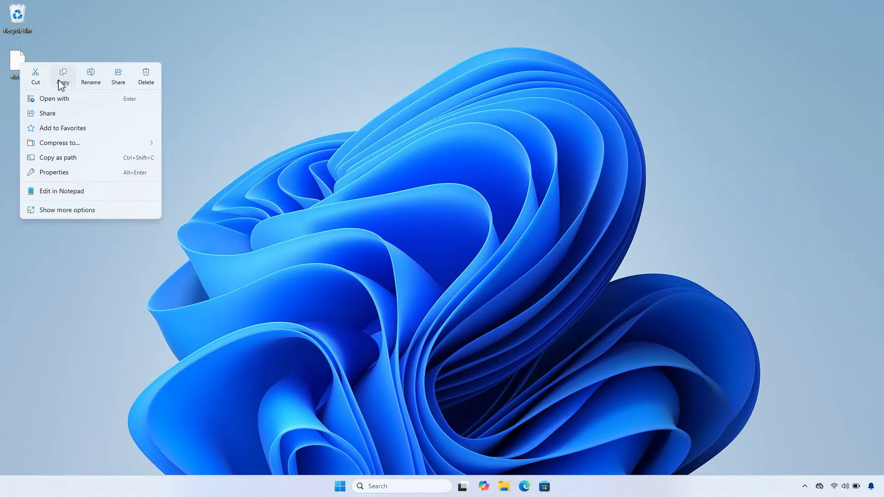
click(510, 361)
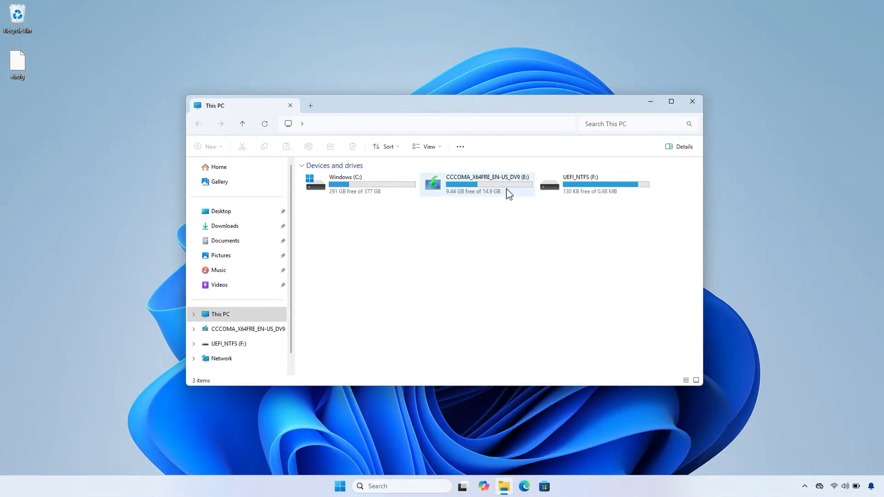
double_click(473, 183)
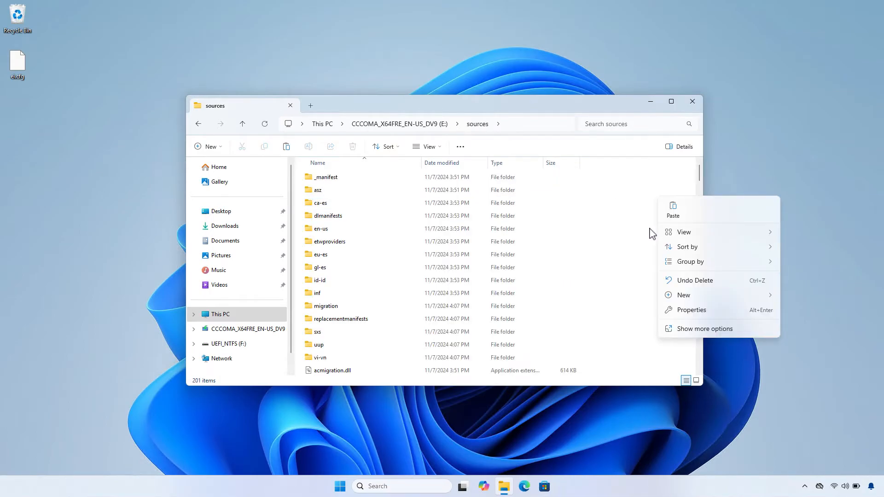
click(673, 209)
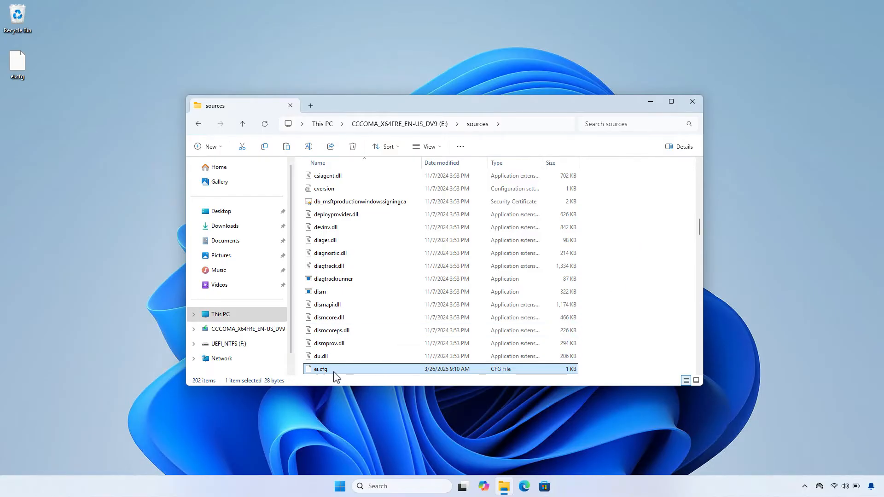
mouse_move(645, 289)
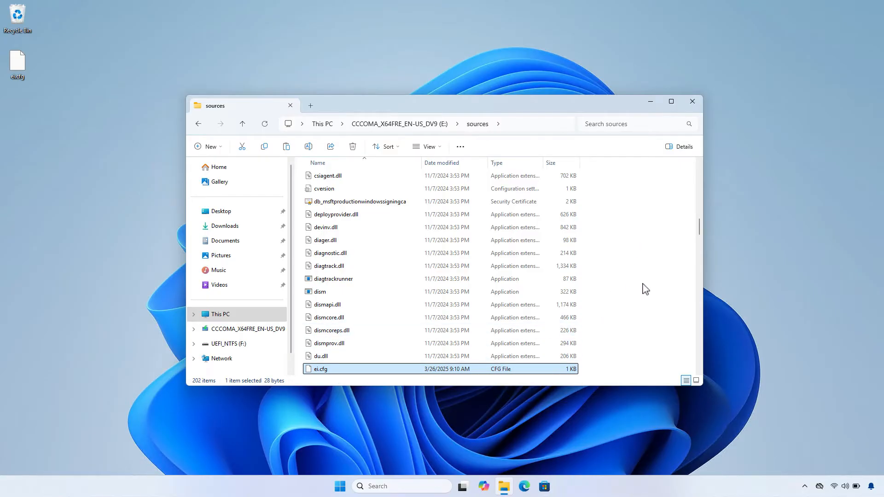
click(693, 102)
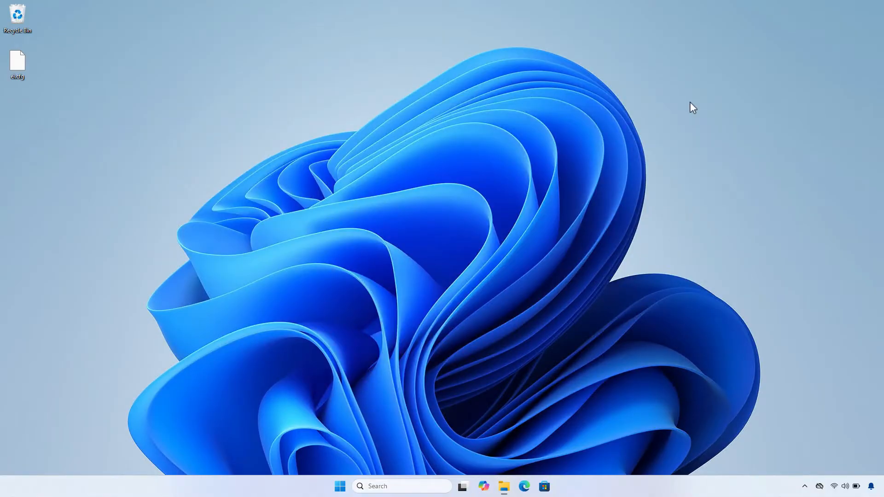
mouse_move(352, 473)
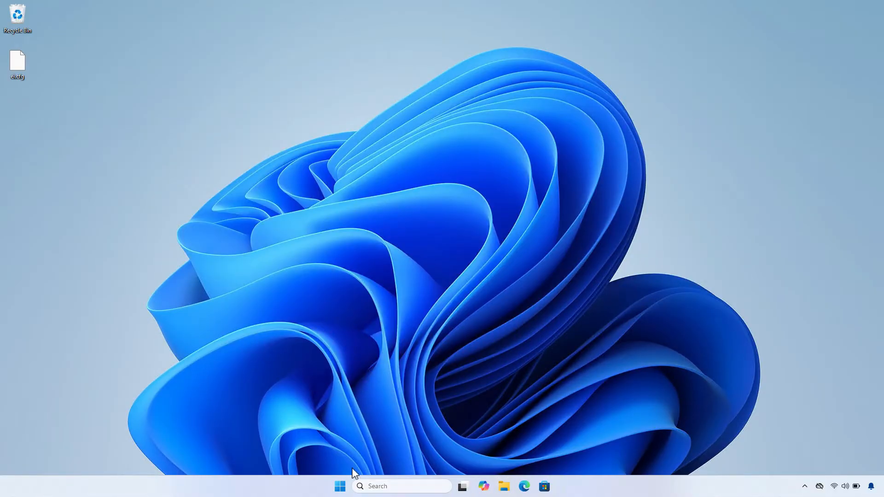
- Restart the PC and boot from the USB Hard Drive (UEFI) through HP Boot Device Options
click(340, 486)
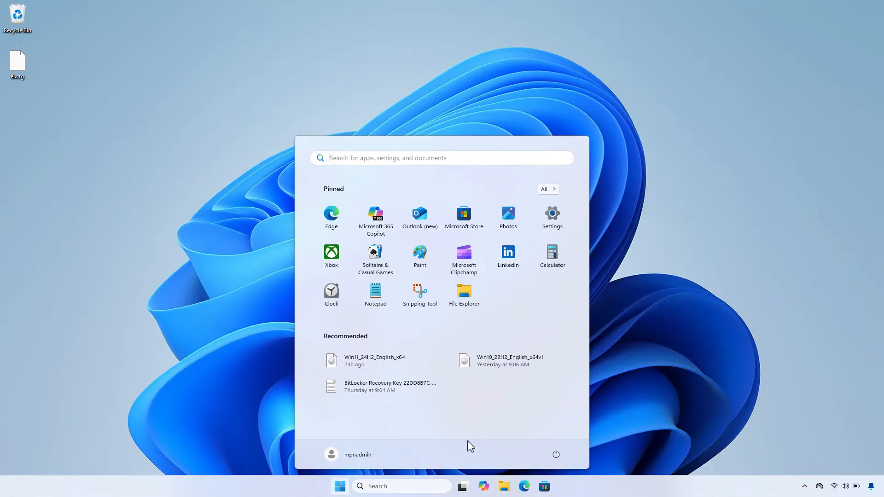
click(555, 454)
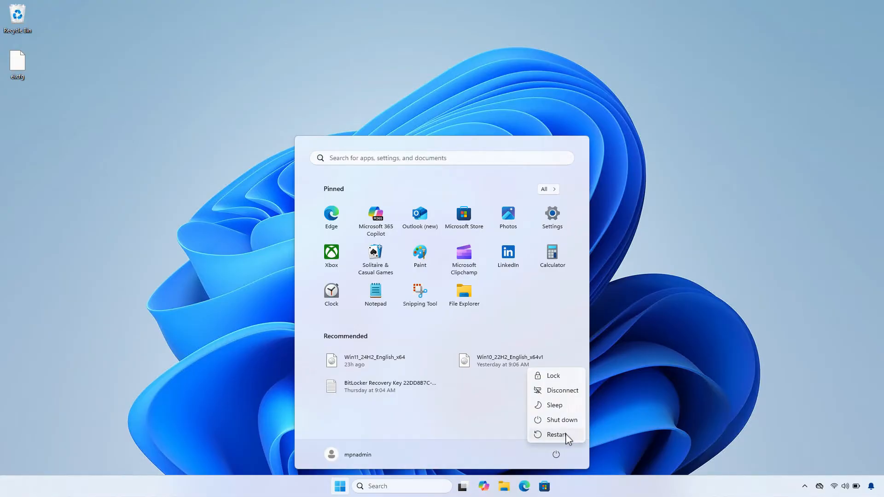
click(556, 434)
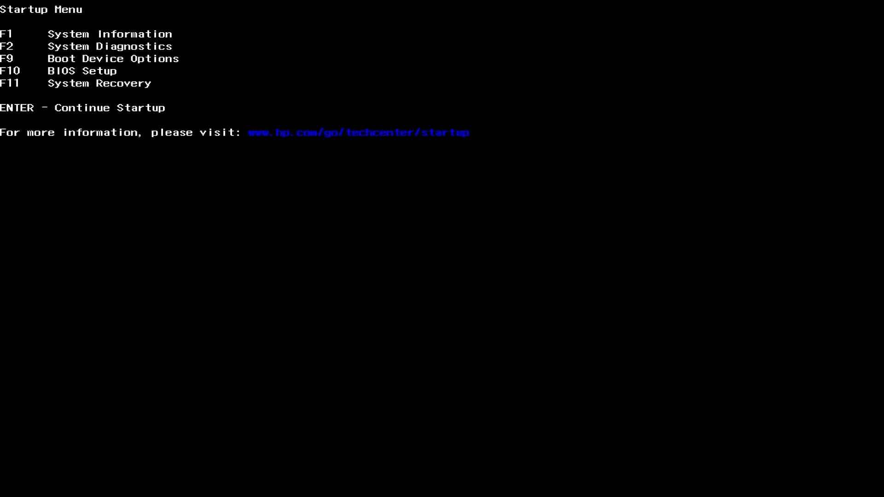
key(f9)
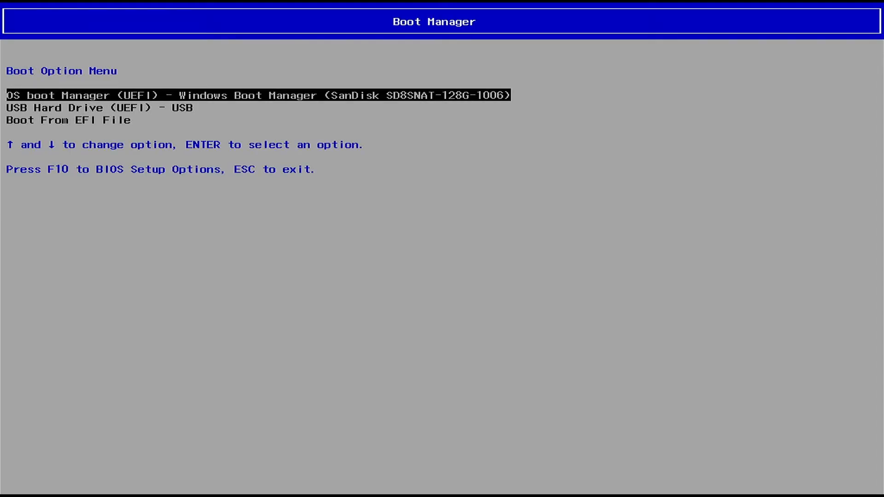
key(Return)
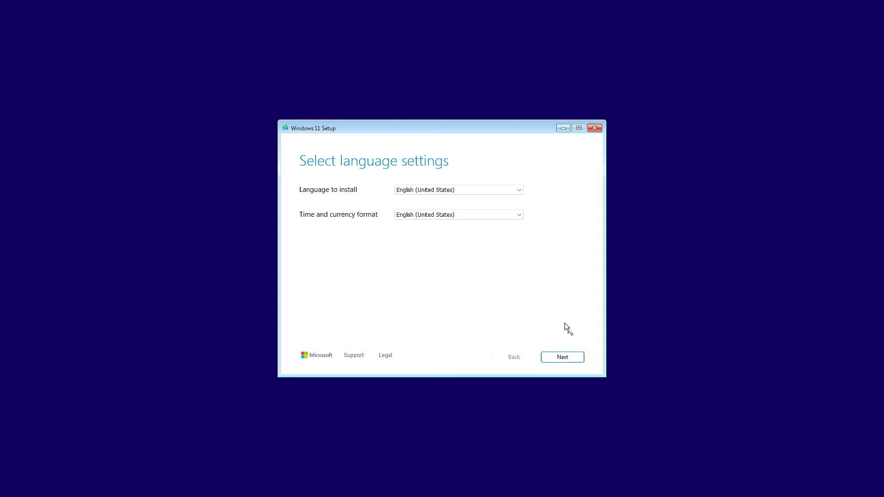
- Accept language and US keyboard, switch to the Previous Version of Setup and start installation
click(562, 357)
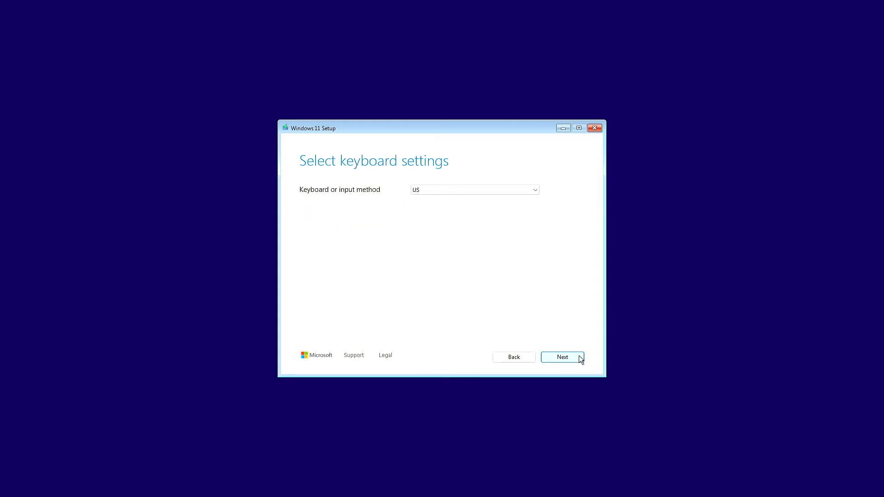
click(562, 357)
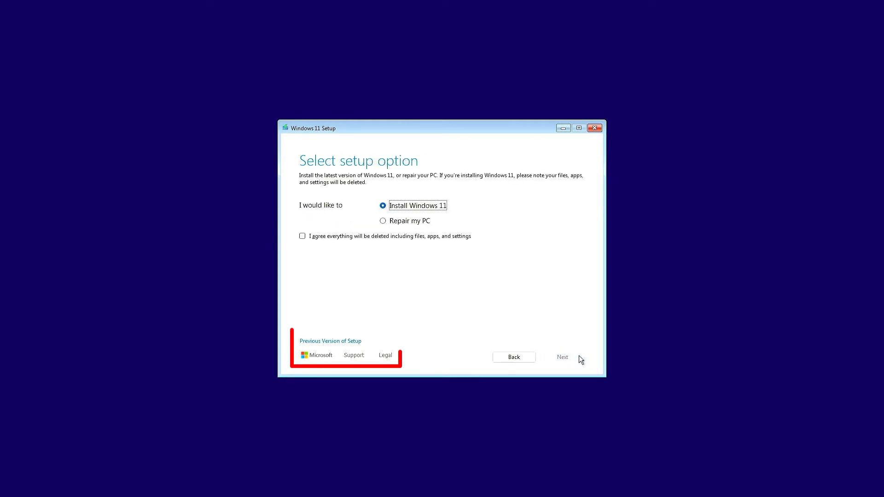
mouse_move(445, 351)
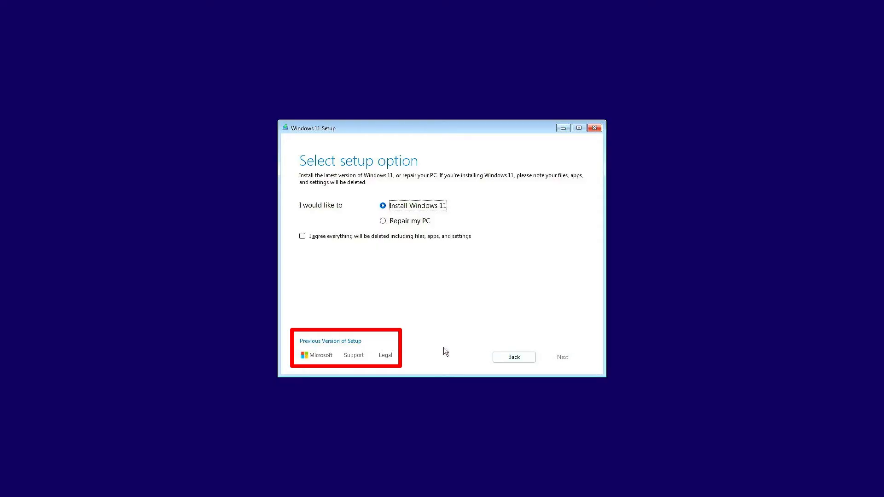
mouse_move(355, 345)
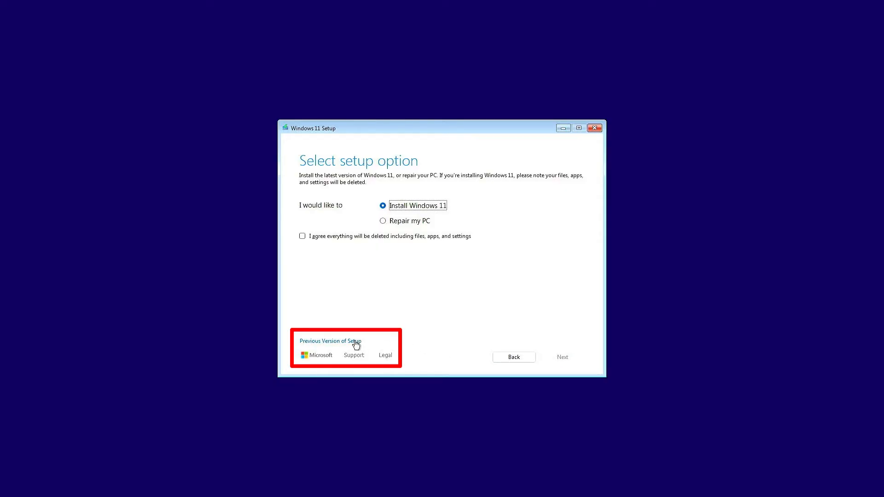
click(330, 341)
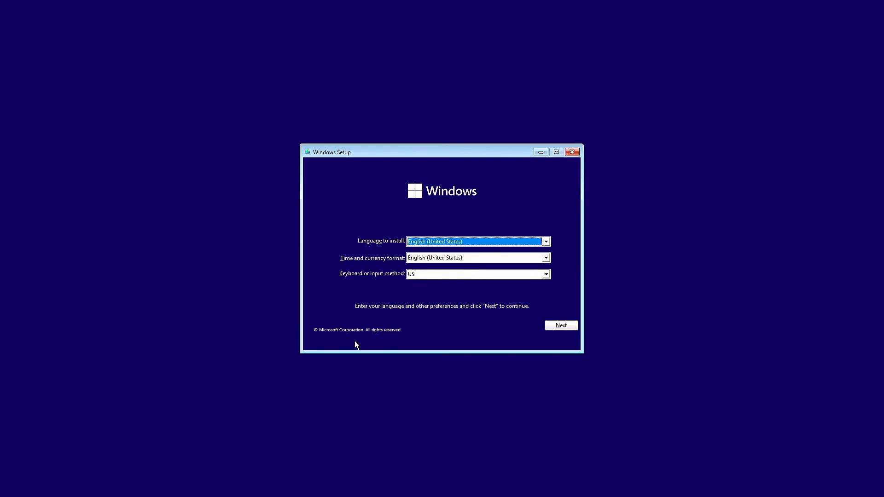
mouse_move(560, 326)
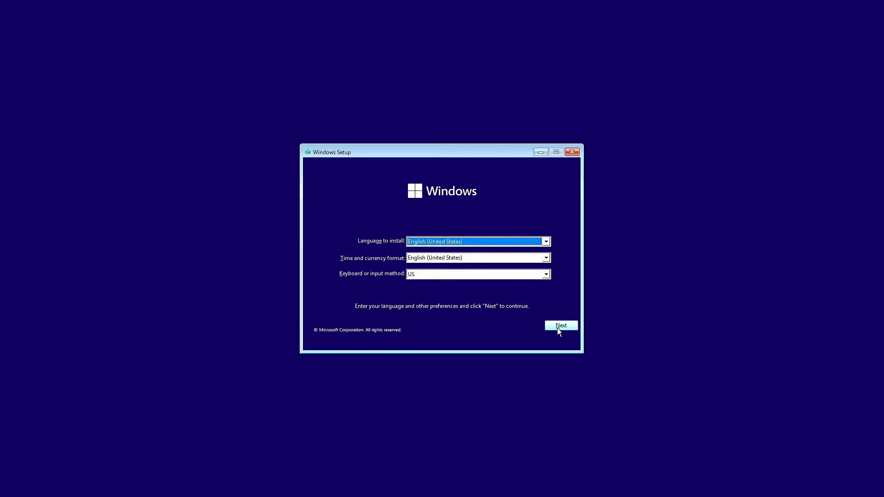
click(561, 325)
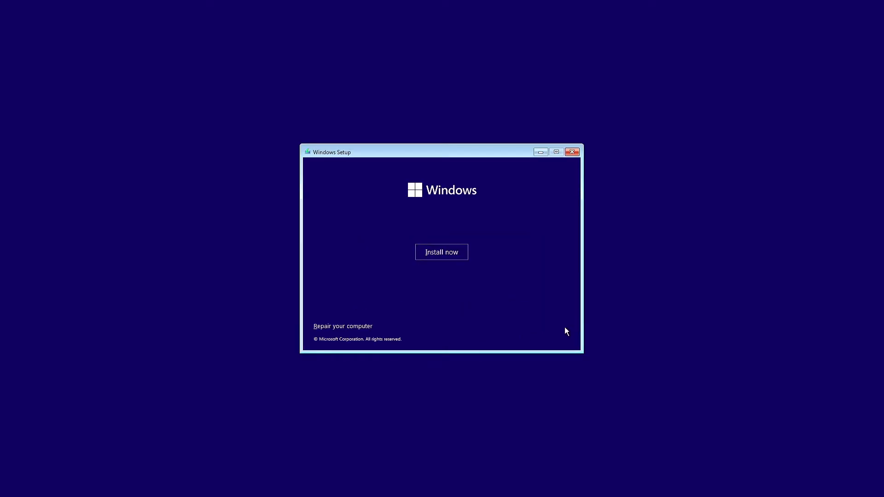
click(441, 252)
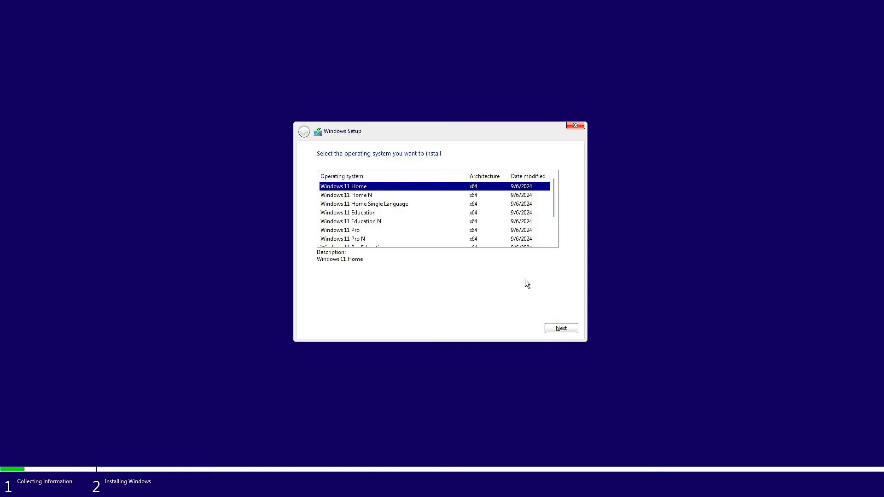
mouse_move(497, 270)
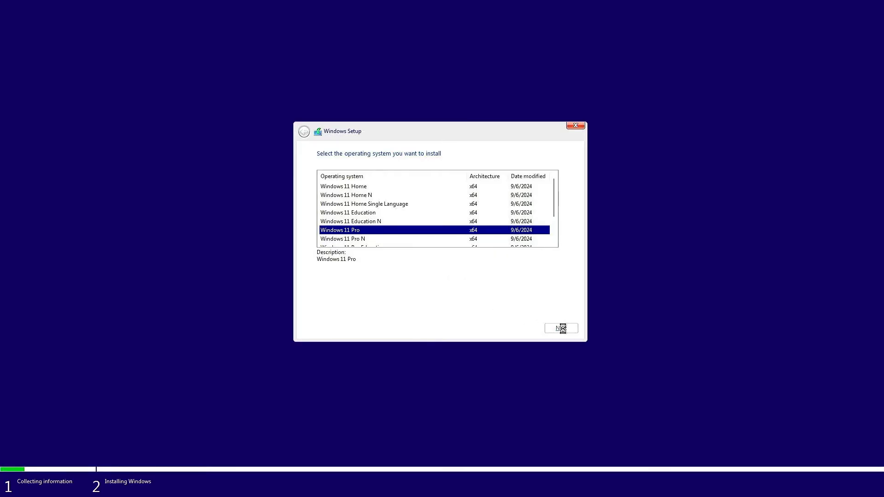
- Continue with Windows 11 Pro selected and accept the Microsoft license terms
click(561, 328)
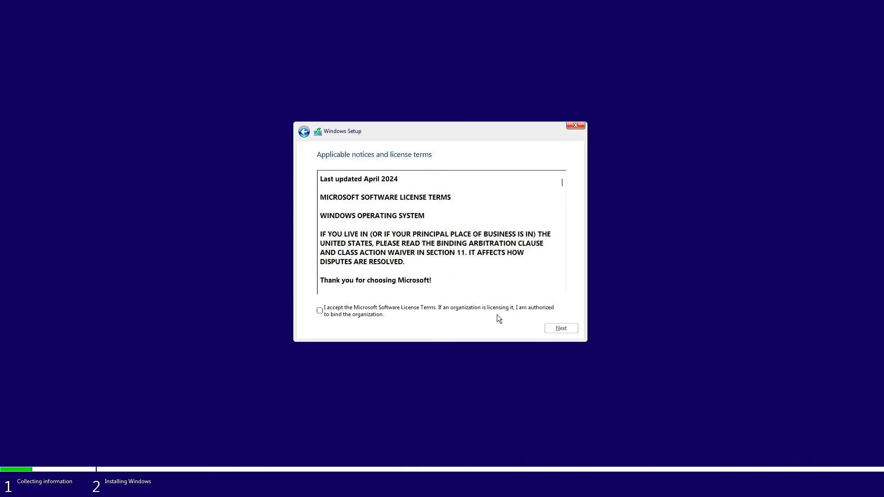
click(319, 310)
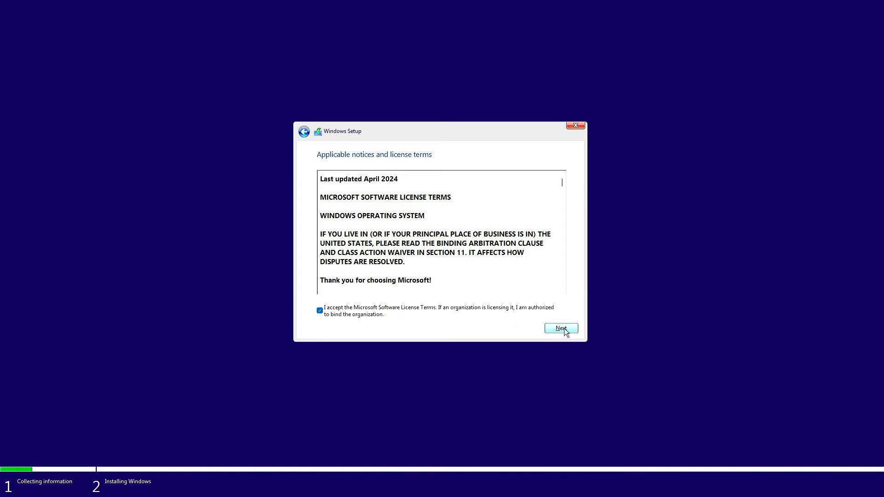
click(561, 328)
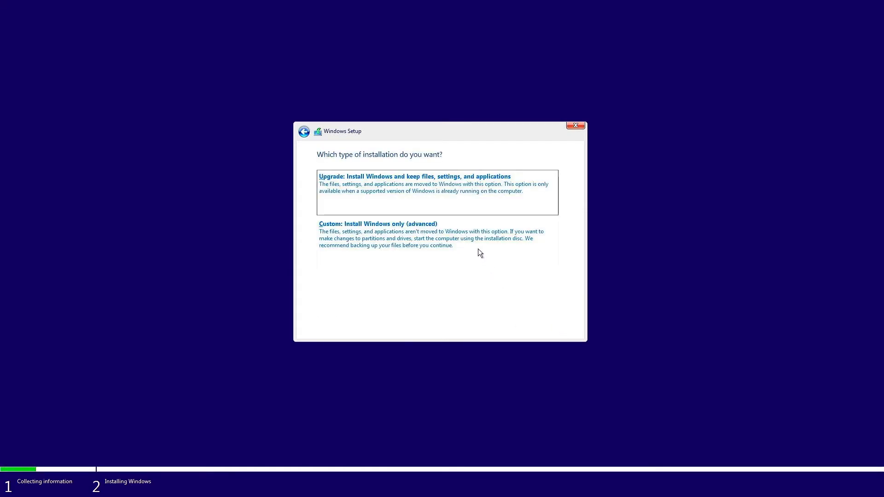
- Run a custom install onto Drive 0 Partition 3, accepting that old files move to Windows.old
click(377, 224)
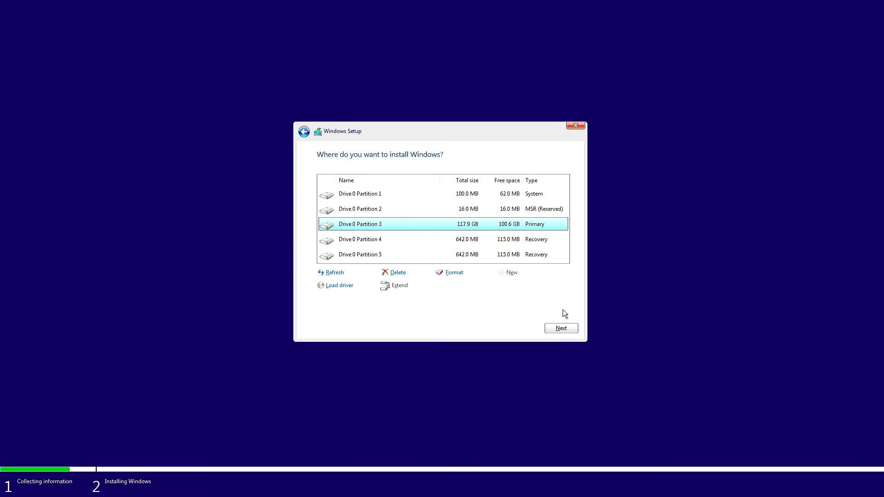
click(561, 328)
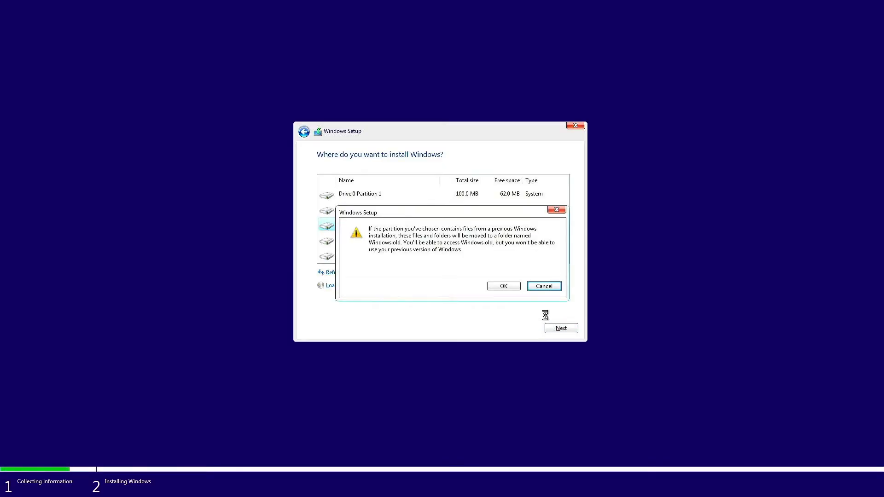
click(503, 285)
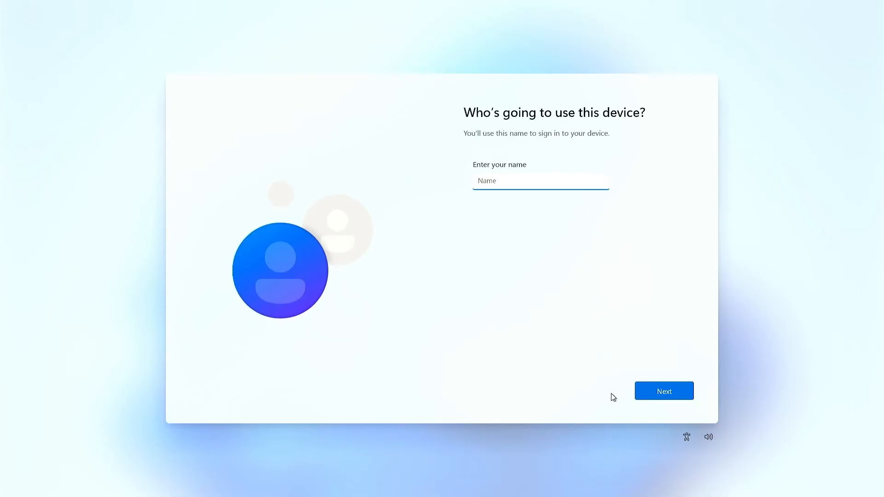
- Finish the remaining account setup screen and land on the new Windows 11 desktop
click(664, 391)
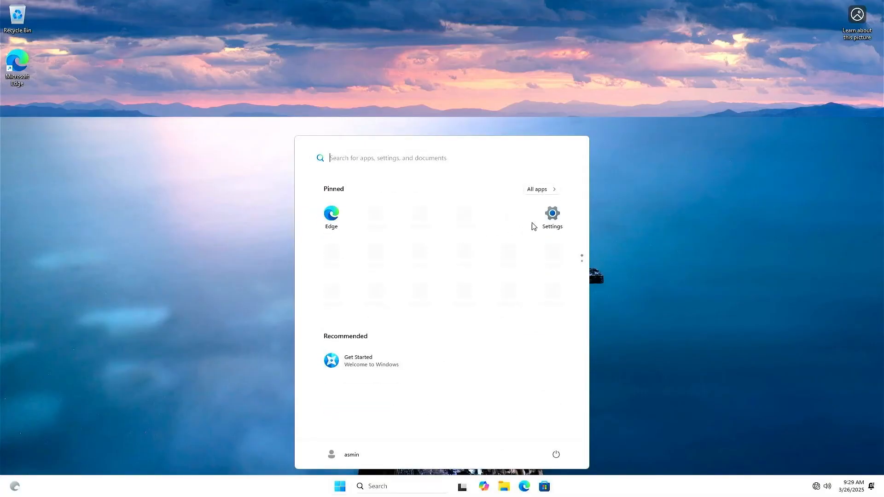
- Browse the System page in Windows Settings on the local-account PC
click(552, 213)
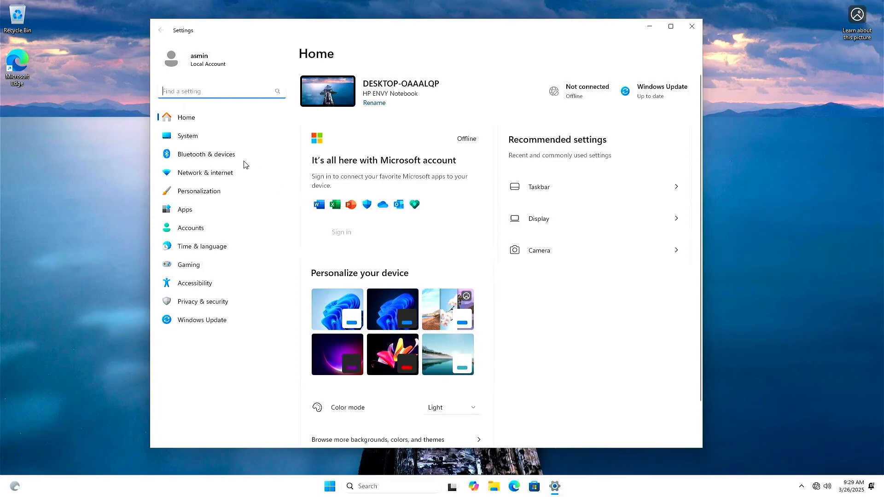
click(187, 135)
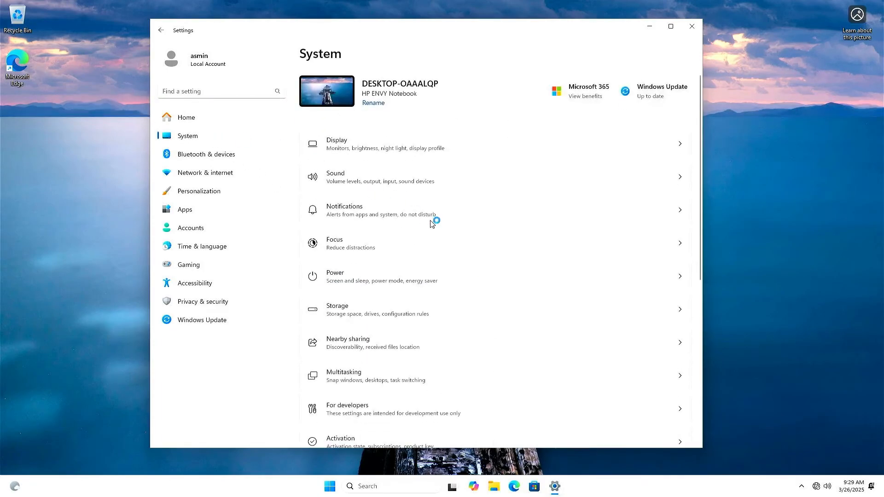
scroll(down, 3)
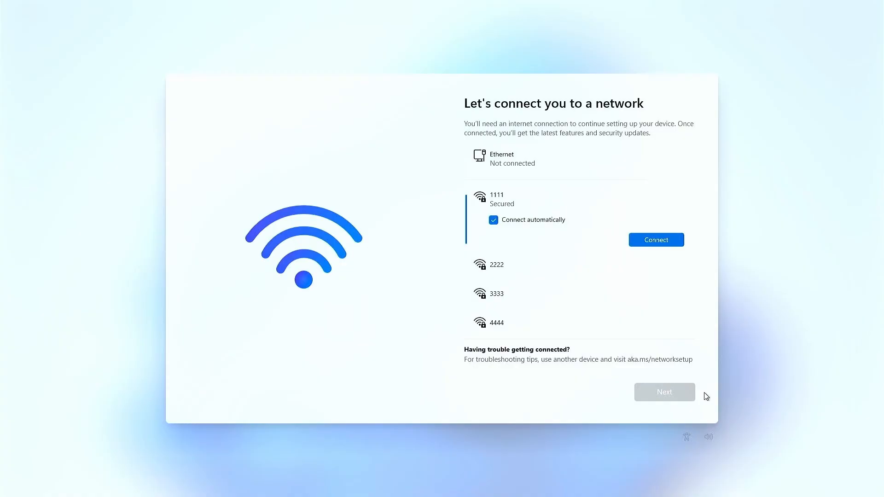
- Bring up an administrator Command Prompt with Shift+F10 on the network screen
key(shift+f10)
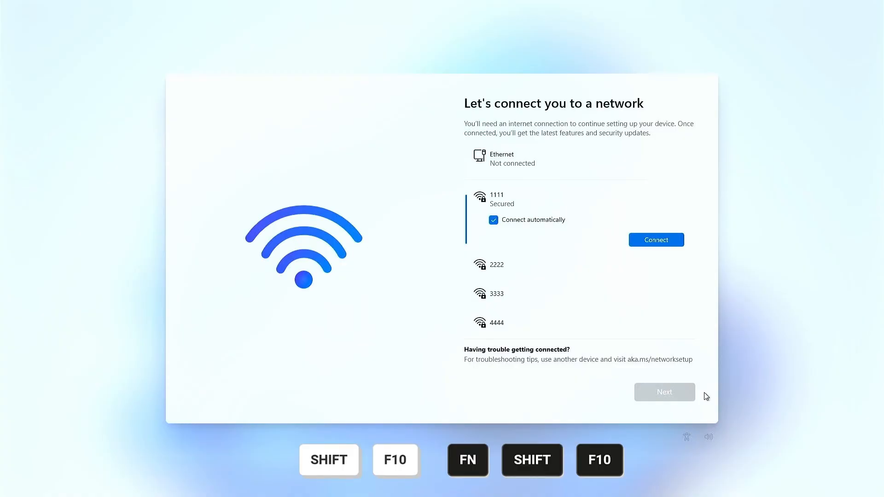
key(shift+f10)
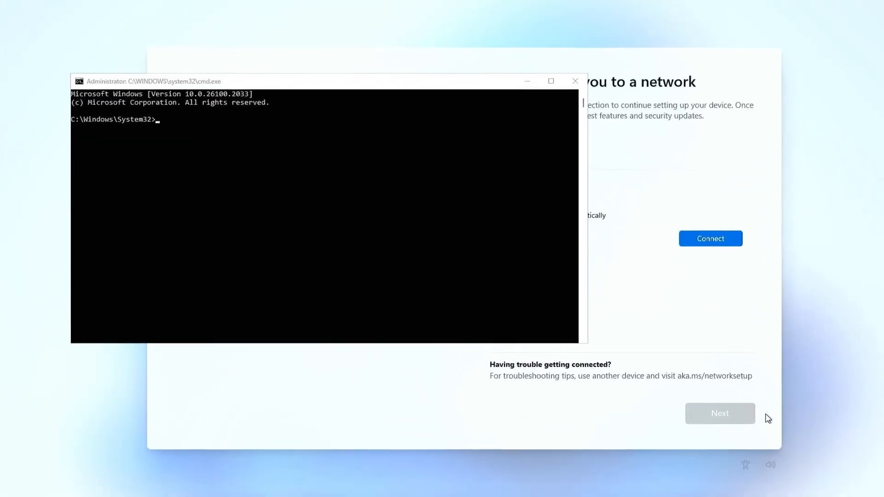
- Run oobe\bypassnro in the focused Command Prompt so setup restarts
key(alt+tab)
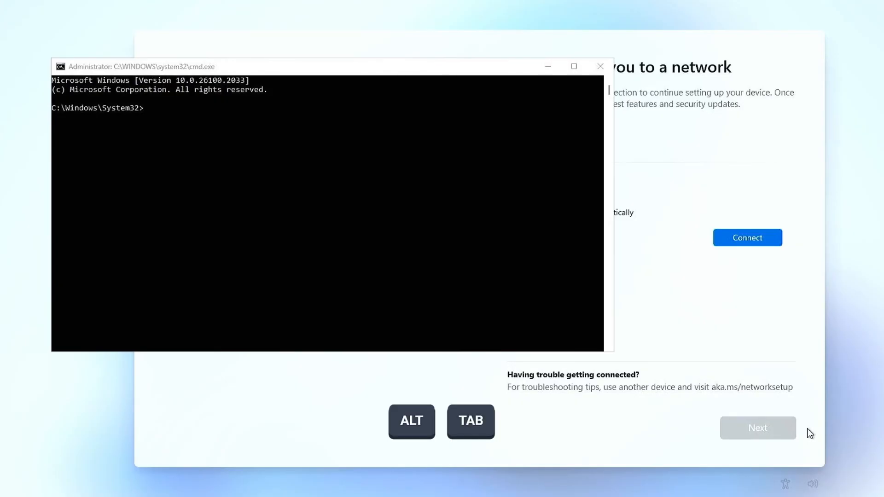
key(alt+tab)
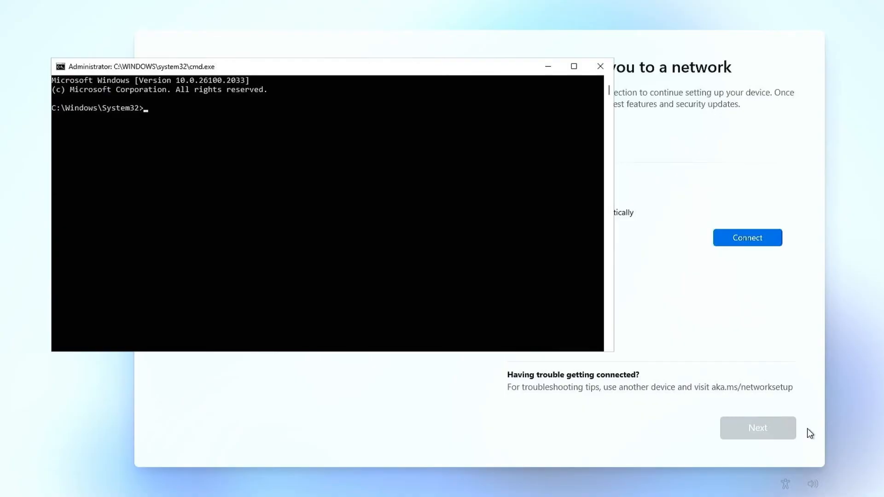
text(oob)
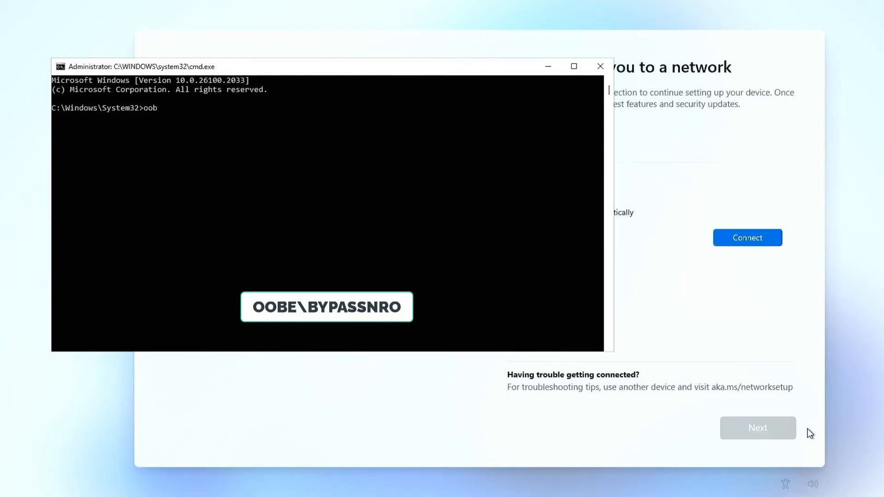
text(e\b)
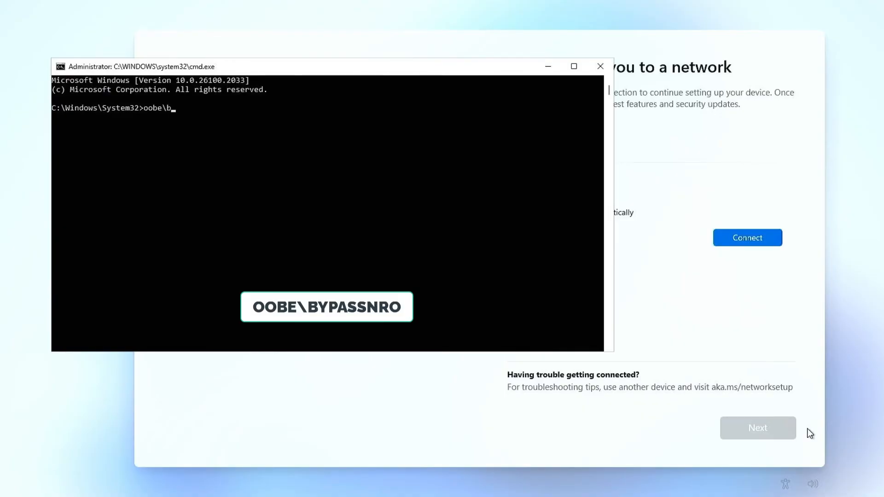
text(ypassnro)
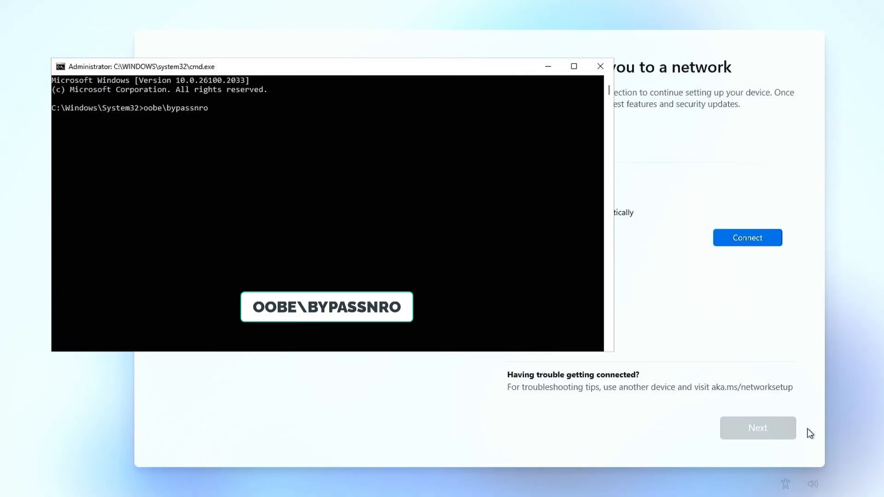
key(Return)
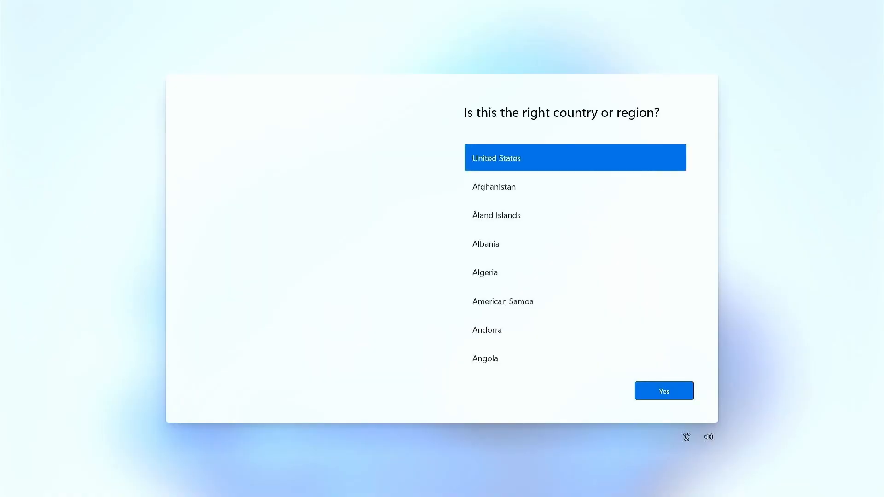
- Confirm United States and the US keyboard layout, skipping a second layout
click(664, 390)
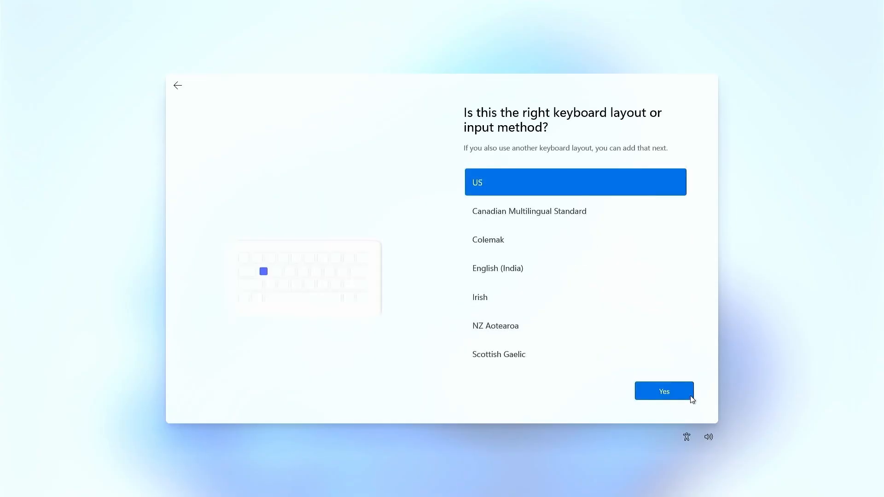
click(663, 390)
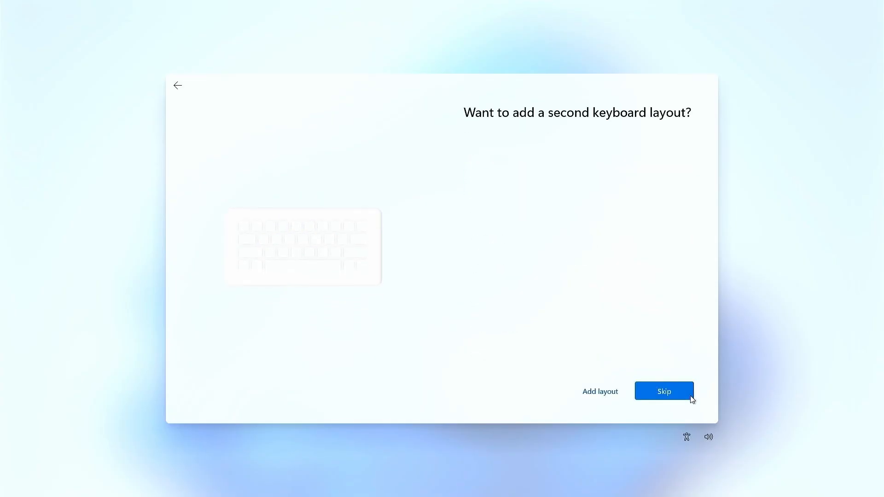
click(664, 391)
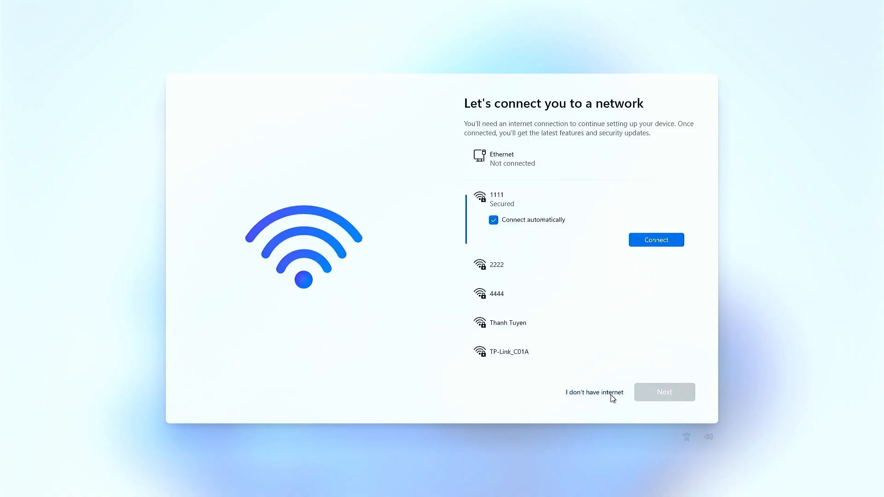
- Continue without internet, name the local account admin, and accept the privacy settings
click(594, 392)
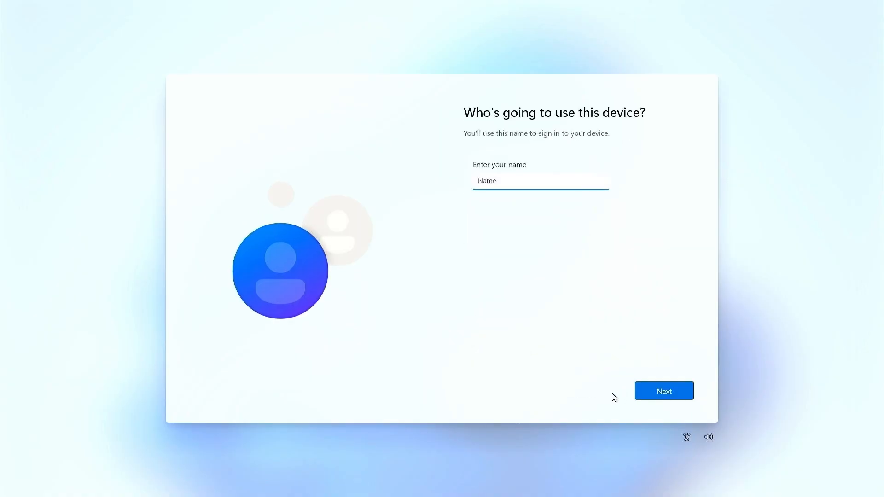
text(admin)
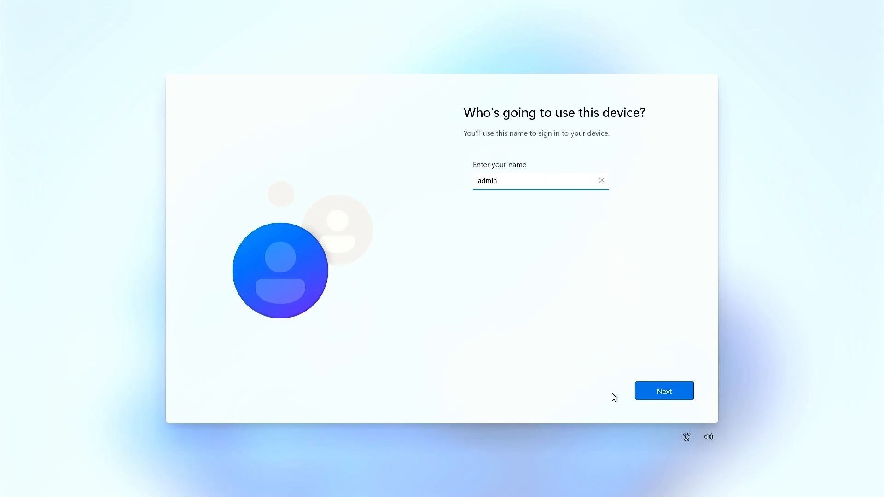
click(664, 390)
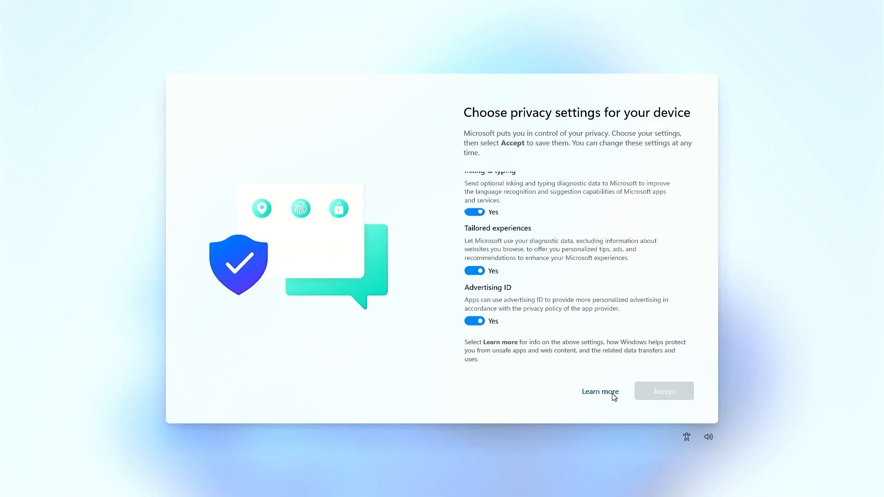
click(664, 390)
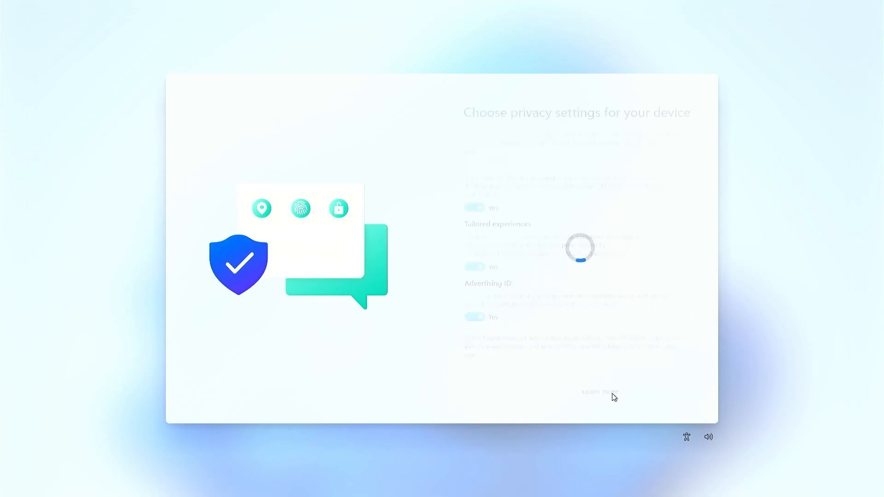